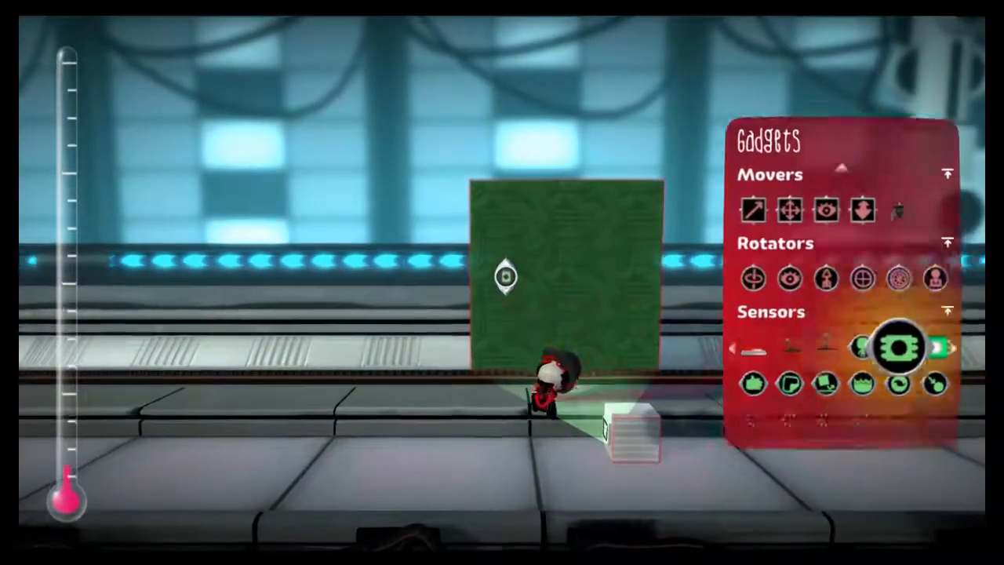
Place a Microchip on the green block beside the small white blocks.
left_click(898, 348)
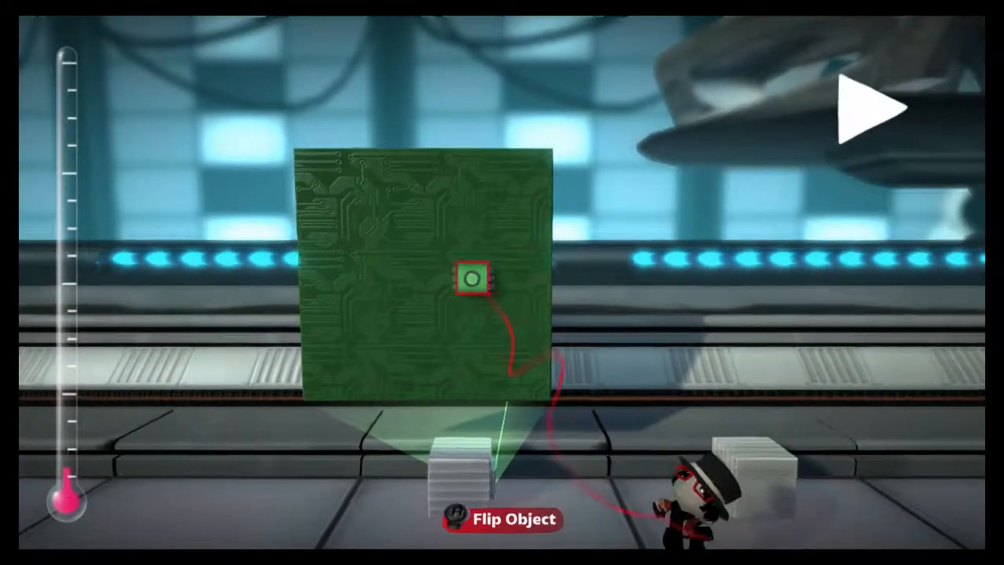
Give the tag sensor a 449.0 maximum detection range and green tag colour.
left_click(470, 274)
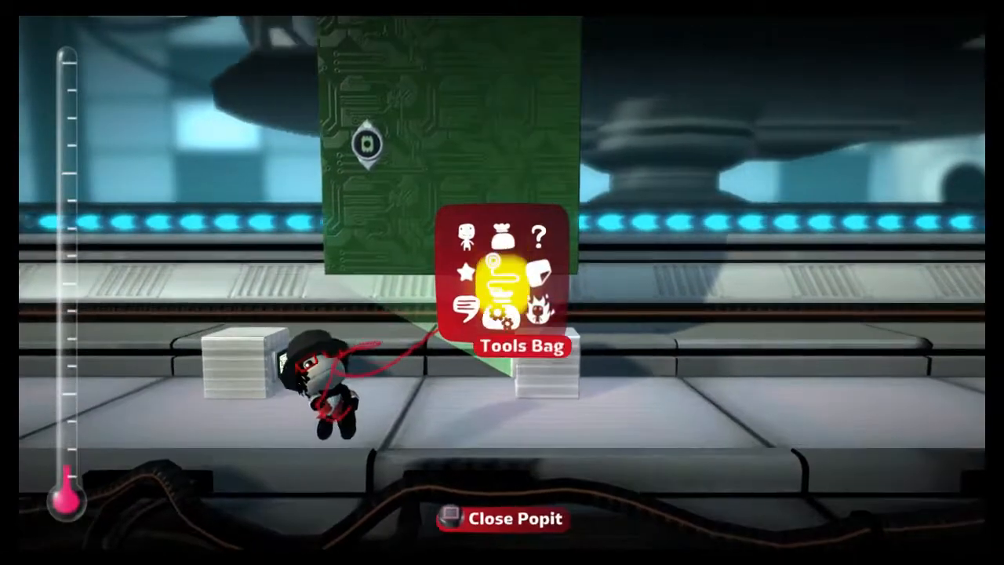
left_click(505, 278)
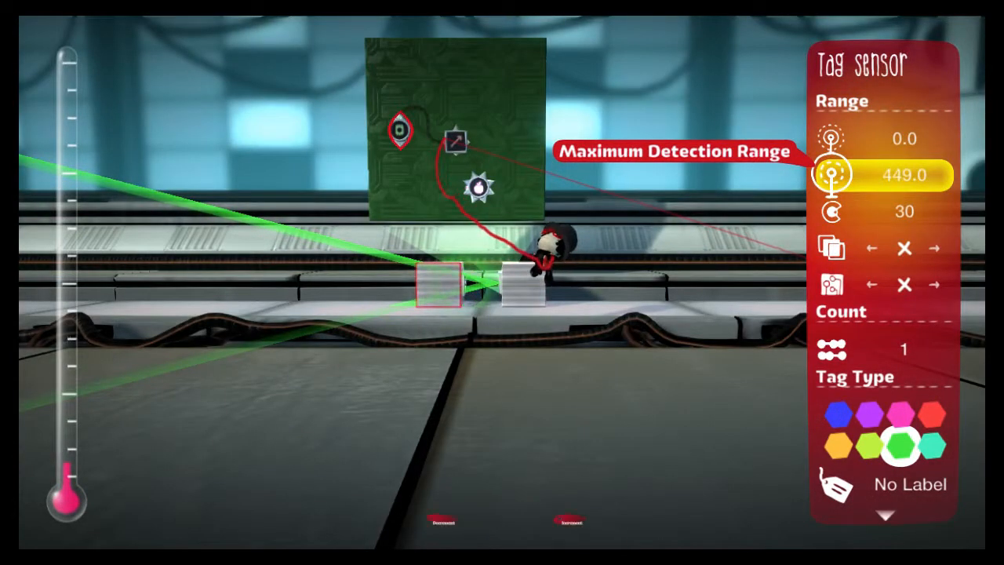
Carry the small tagged block far right along the floor and place it.
left_click(568, 518)
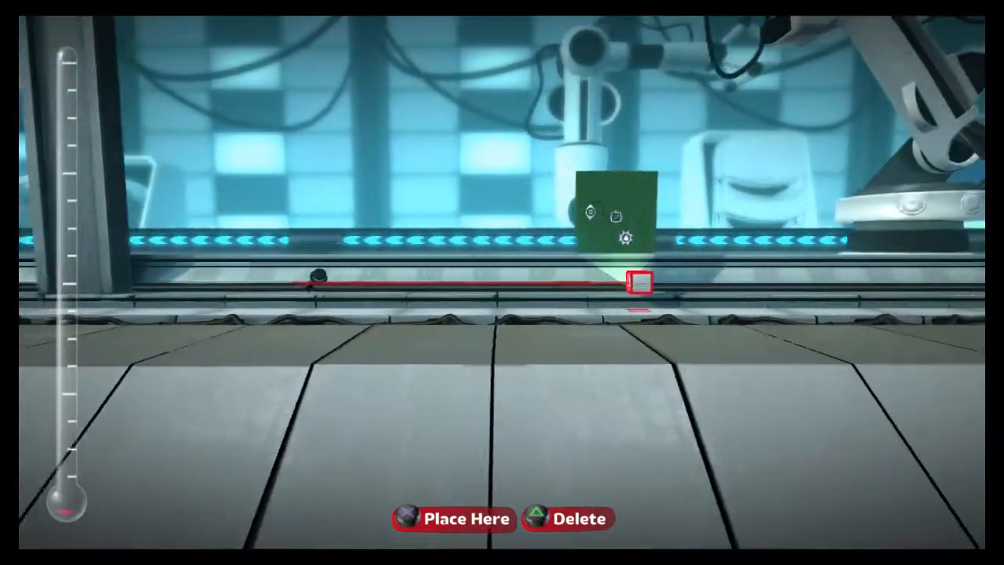
left_click(437, 518)
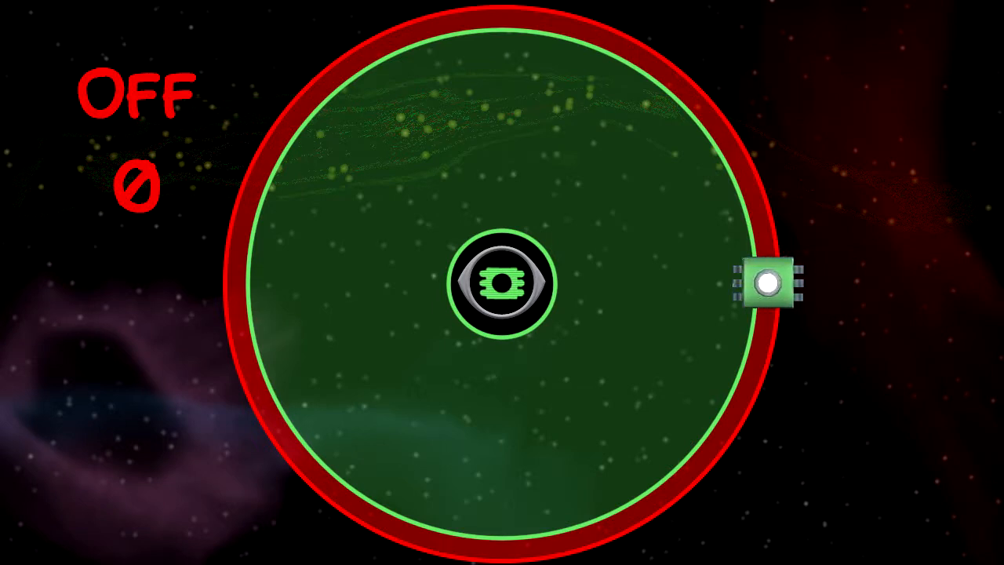
Open the green block's microchip to show the tag sensor on its circuit board.
left_click(757, 283)
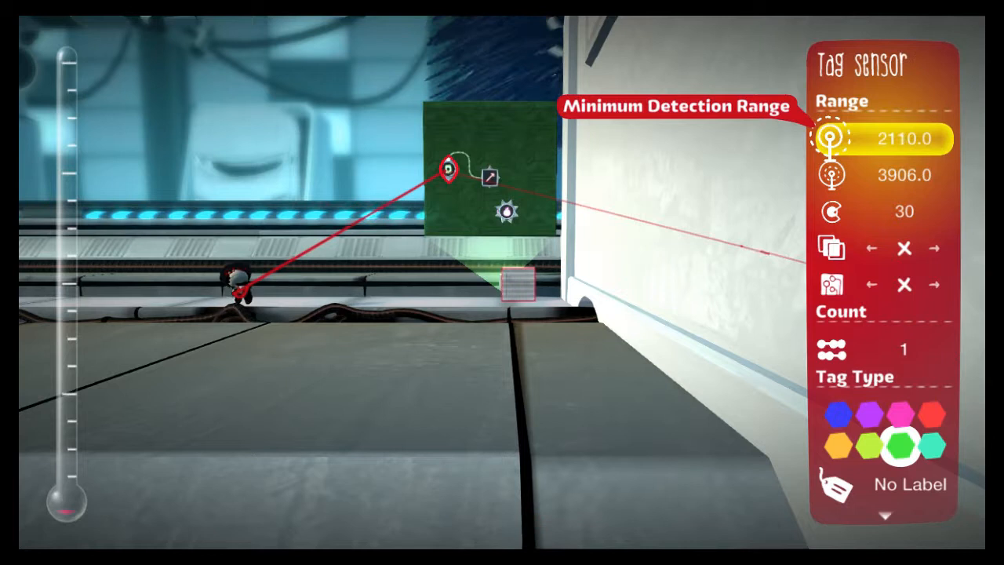
Lower the tag sensor's minimum detection range from 2110 to 2034 and exit.
left_click(440, 519)
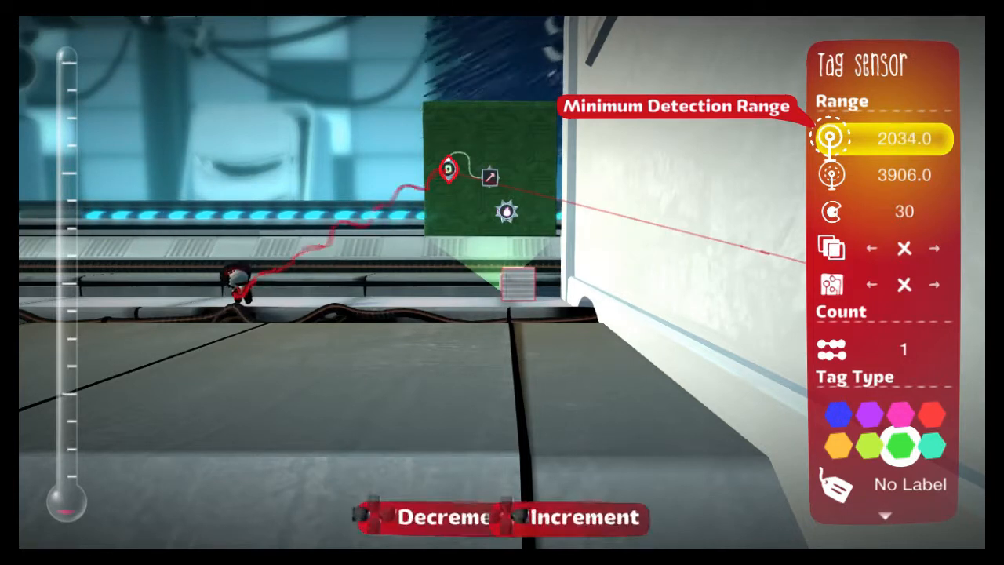
left_click(831, 175)
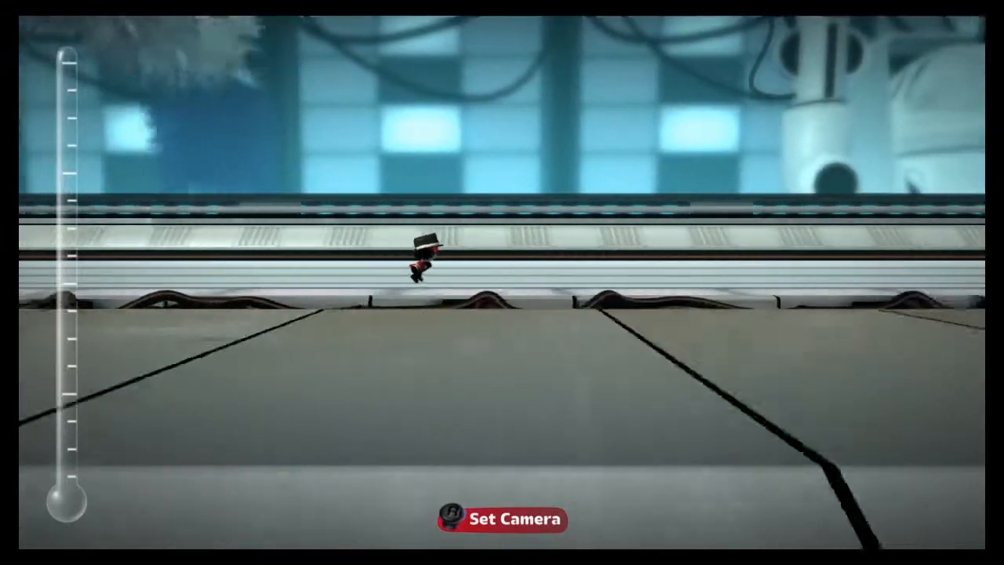
left_click(502, 519)
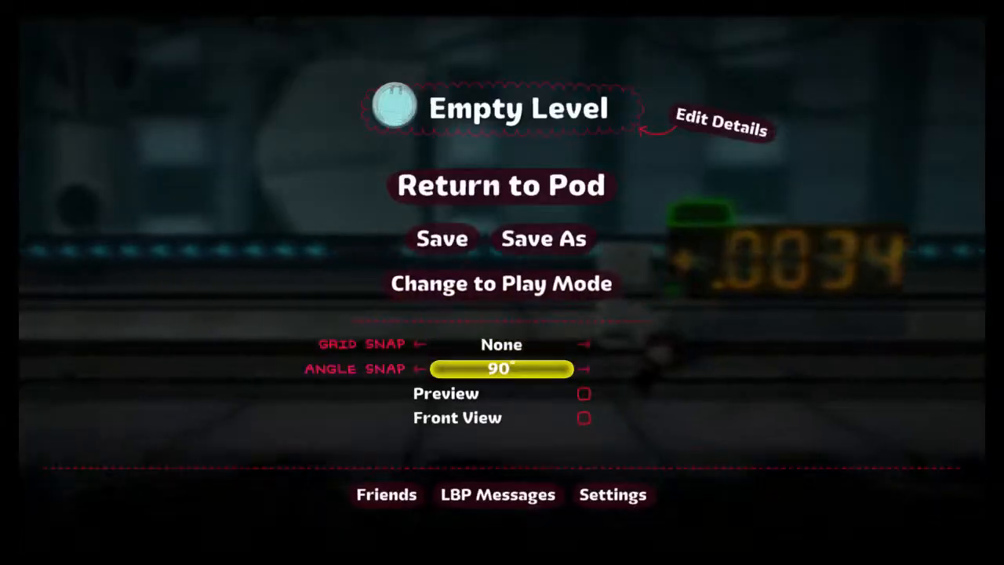
Close the level menu so the four-digit display shows 0034.
left_click(501, 283)
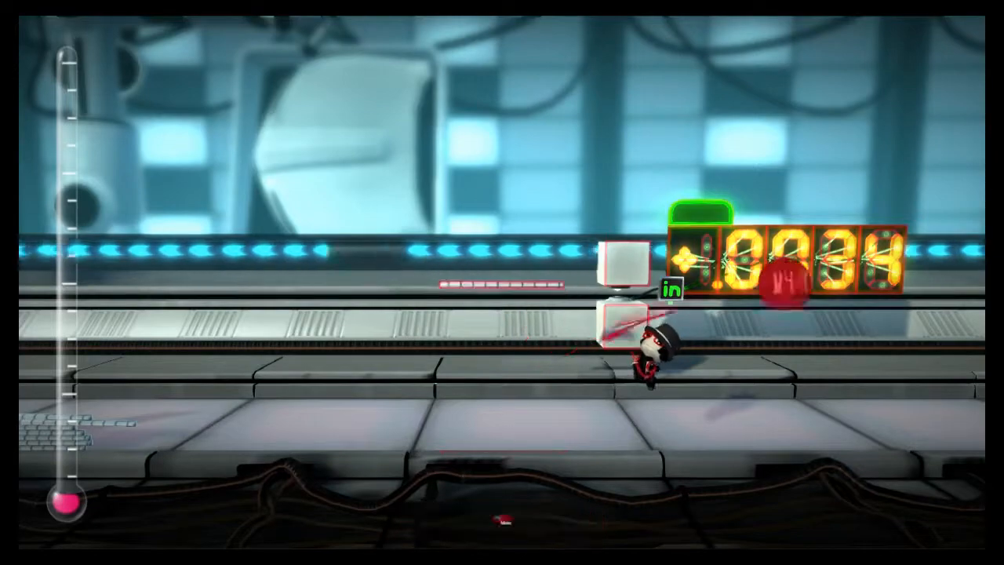